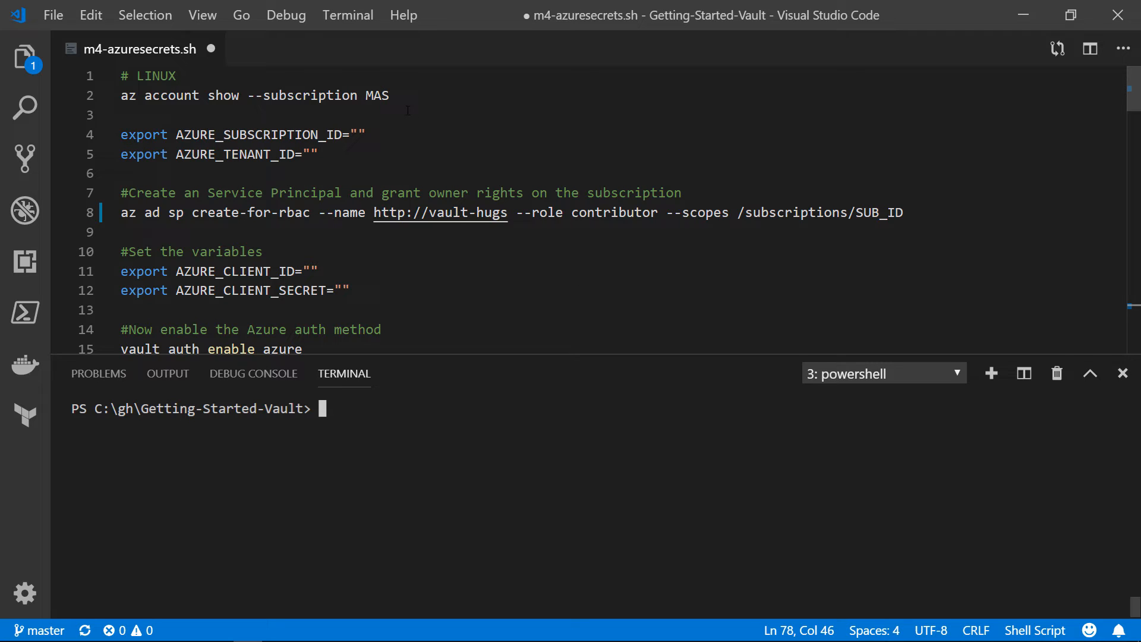
drag(176, 95, 389, 95)
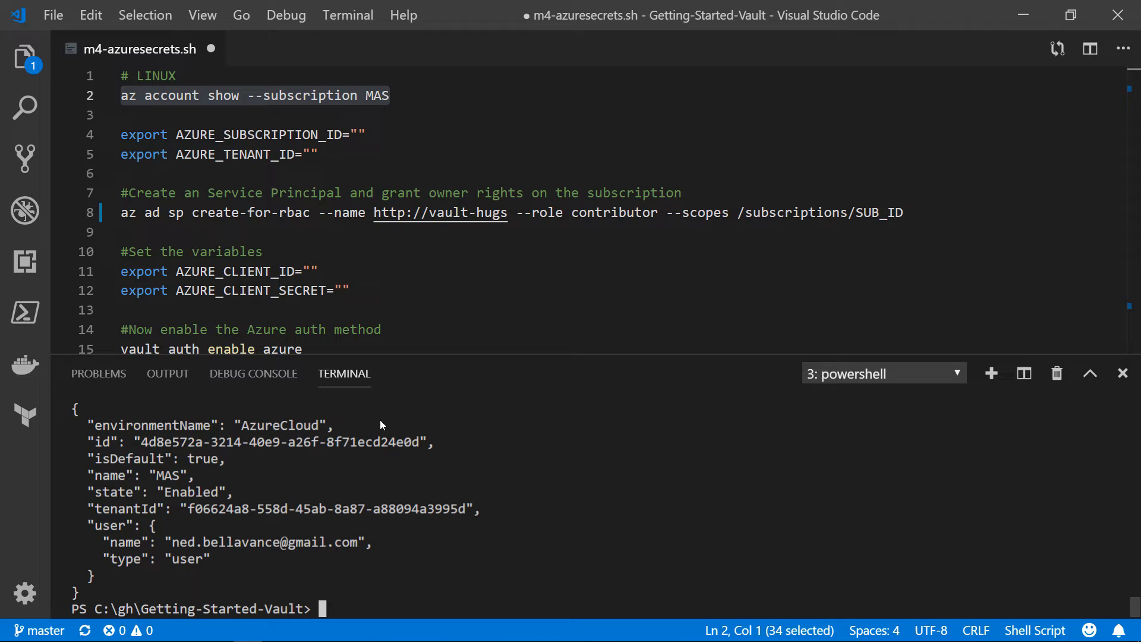
double_click(280, 442)
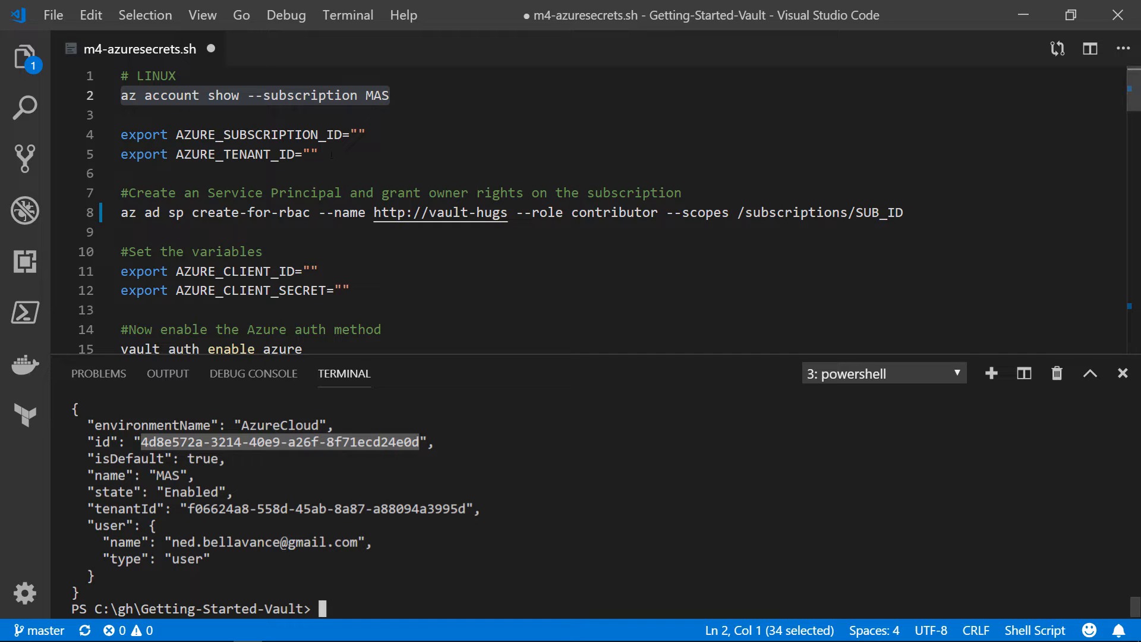
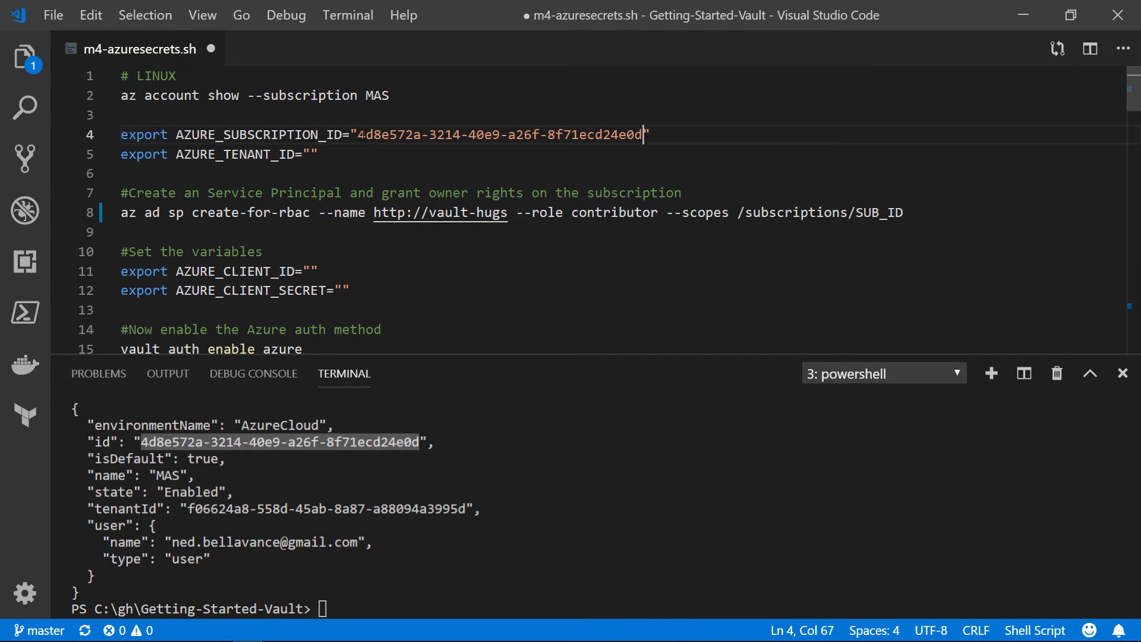
double_click(879, 213)
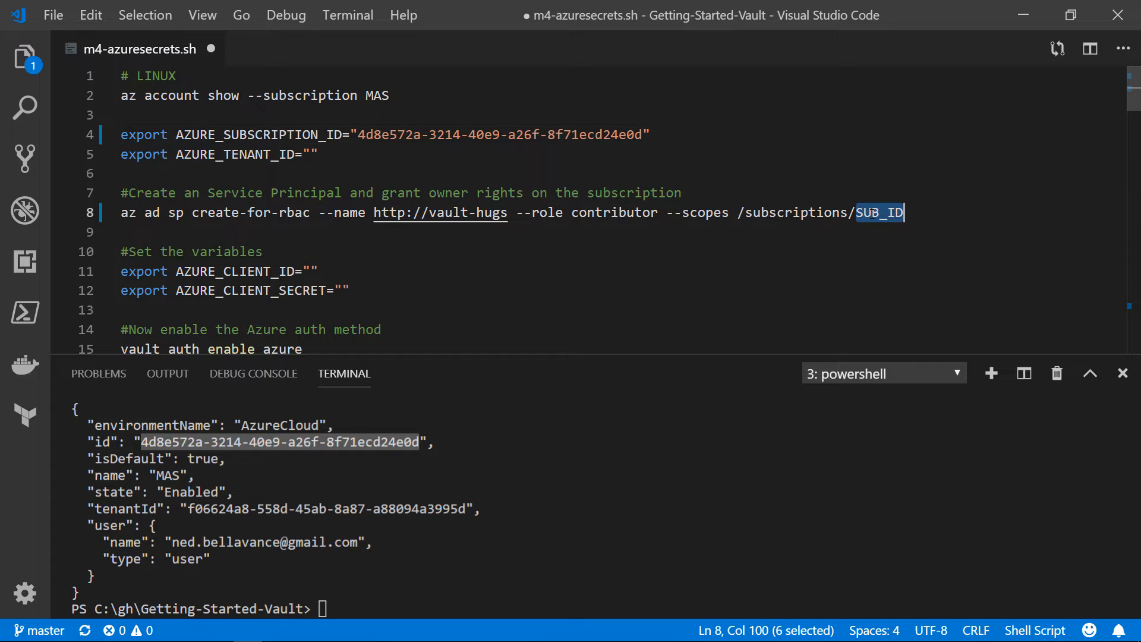
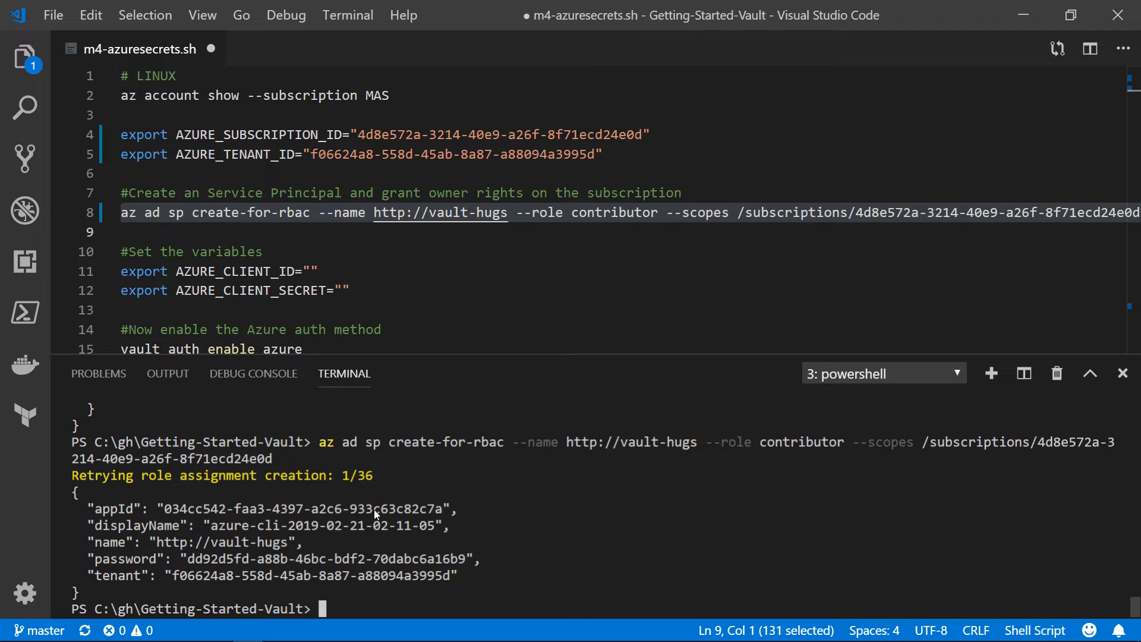
- Put the new appId 034cc542-faa3-4397-a2c6-933c63c82c7a into AZURE_CLIENT_ID
double_click(304, 508)
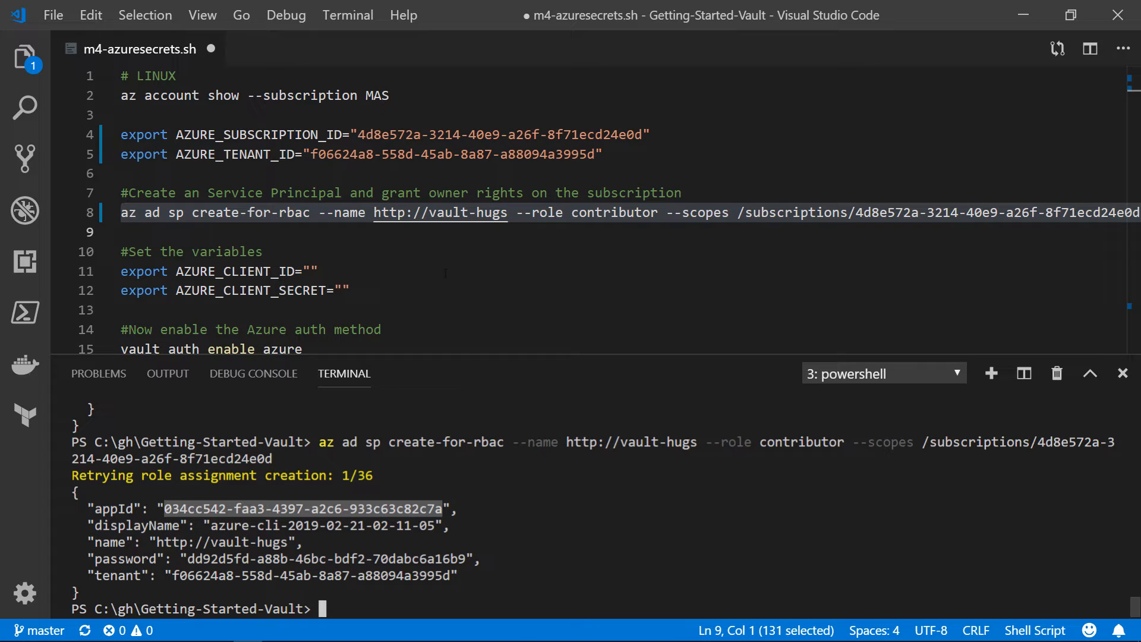
click(344, 271)
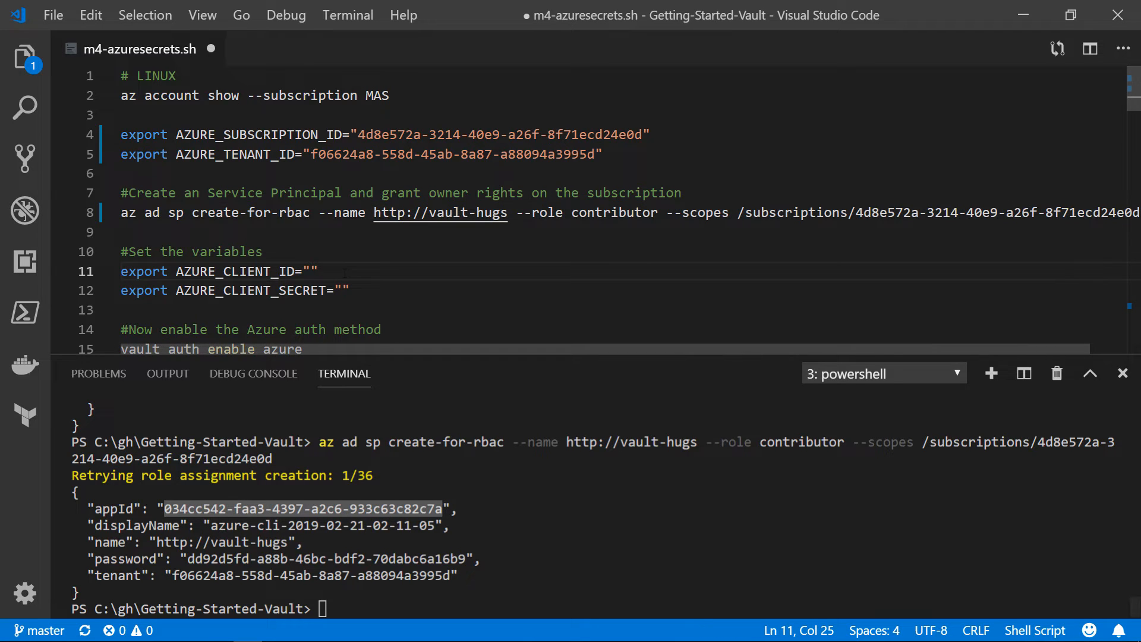
text(034cc542-faa3-4397-a2c6-933c63c82c7a)
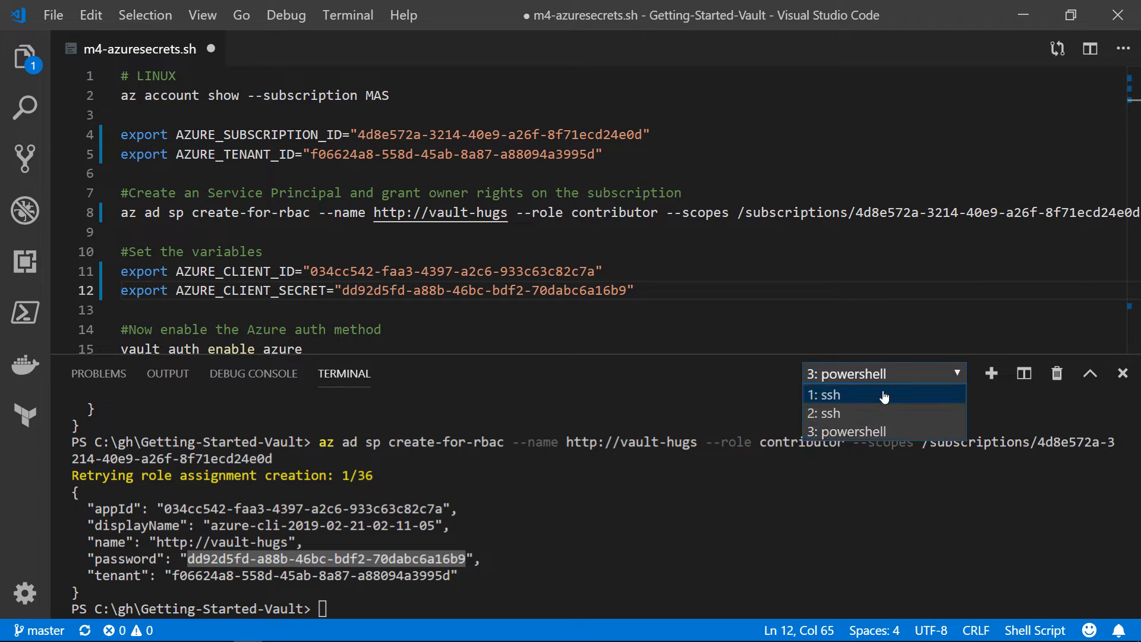
- Run the four Azure credential export lines in the '1: ssh' vault-0 session
click(826, 394)
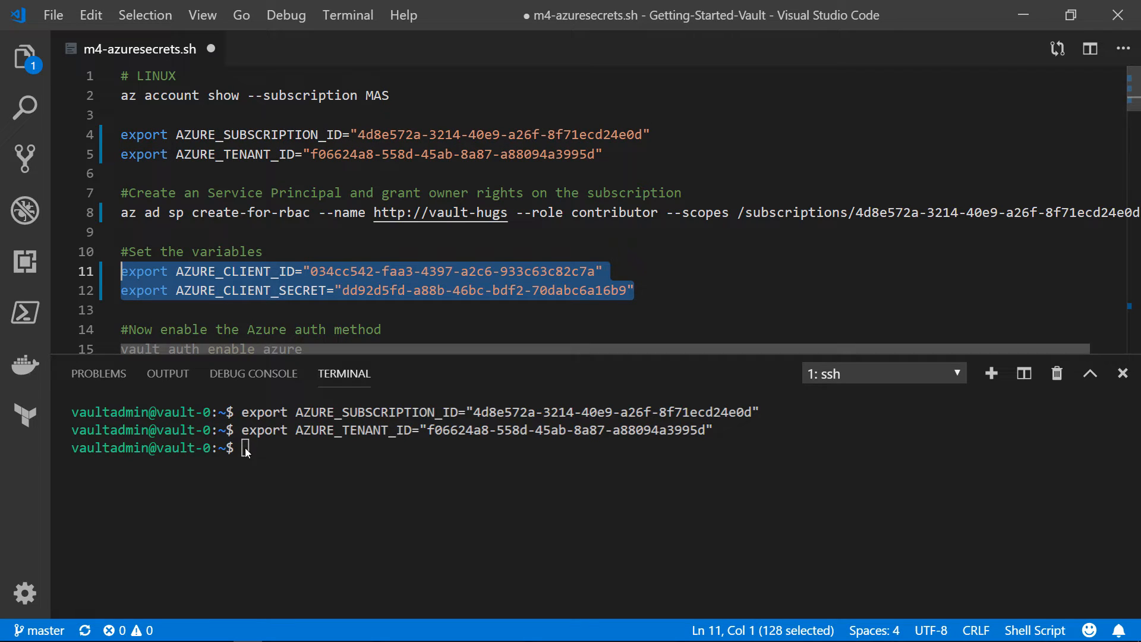
key(Enter)
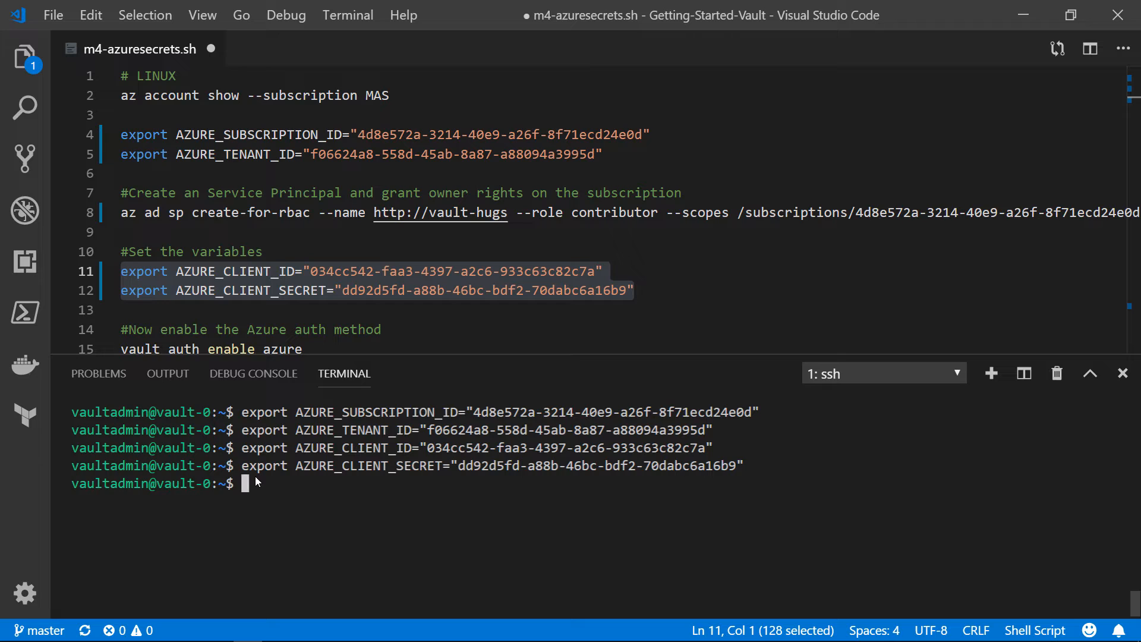
scroll(down, 3)
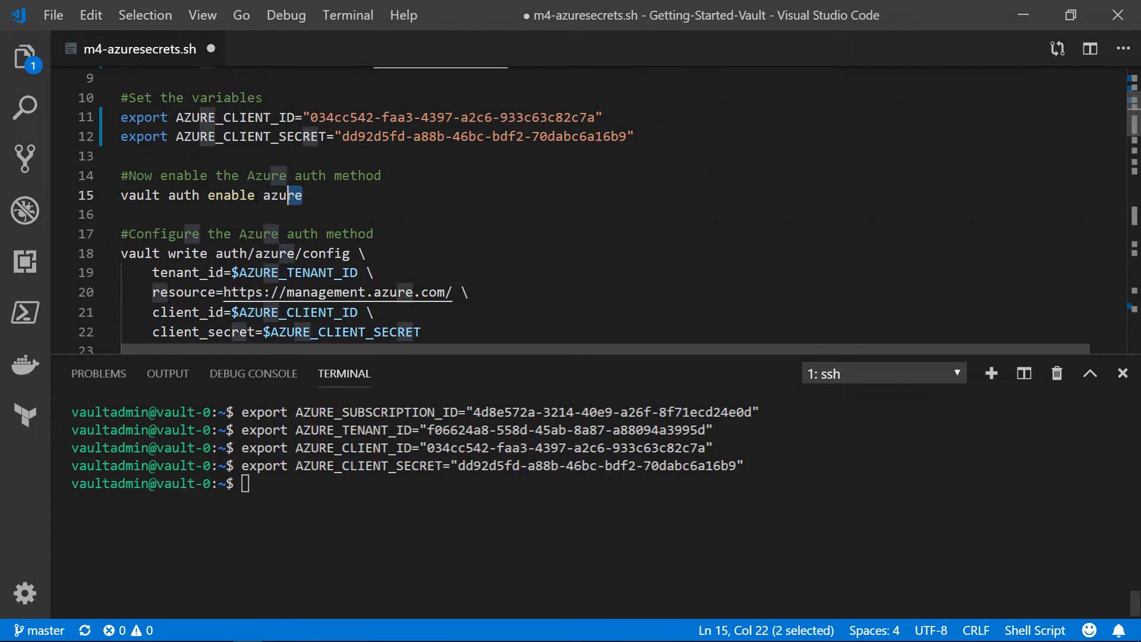
- Run vault auth enable azure, then run the auth/azure/config write block
triple_click(211, 195)
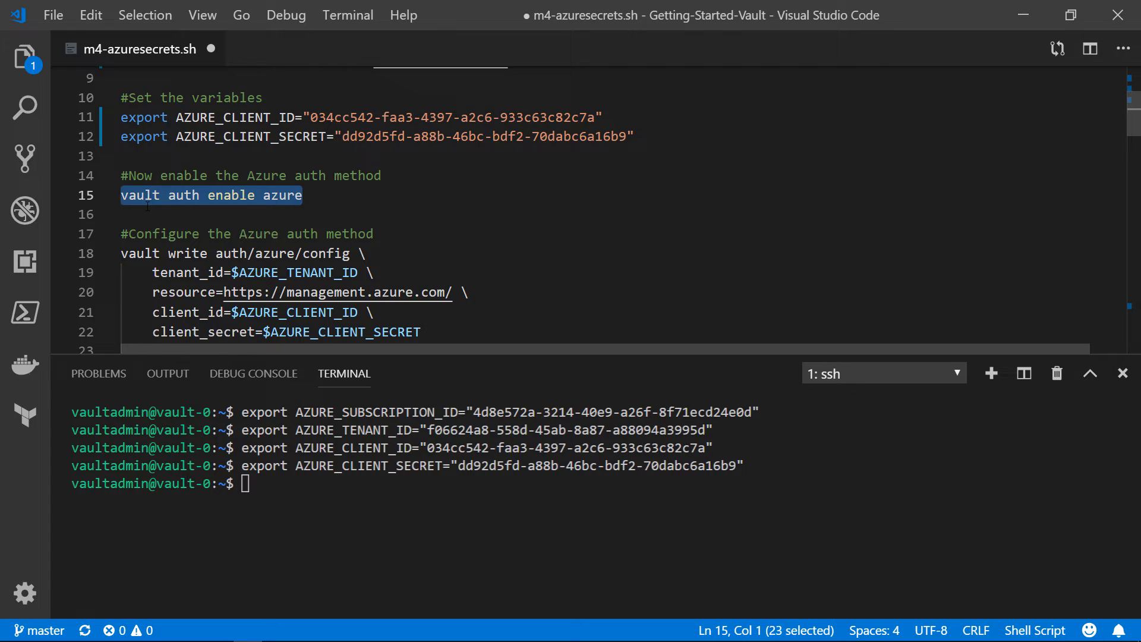
text(vault auth enable azure)
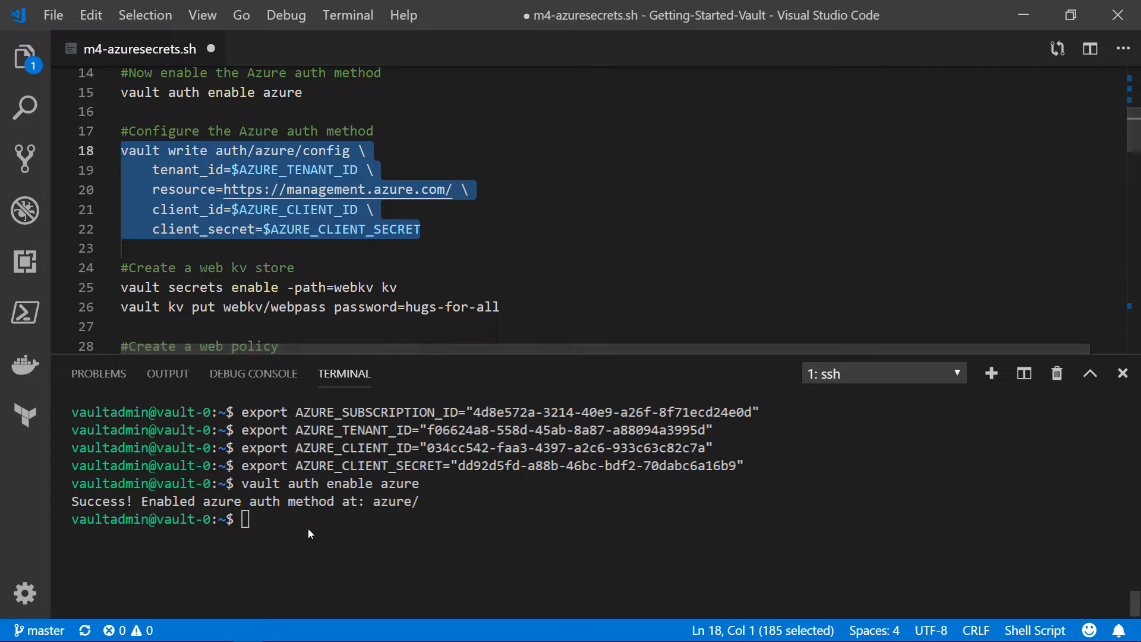
mouse_move(303, 545)
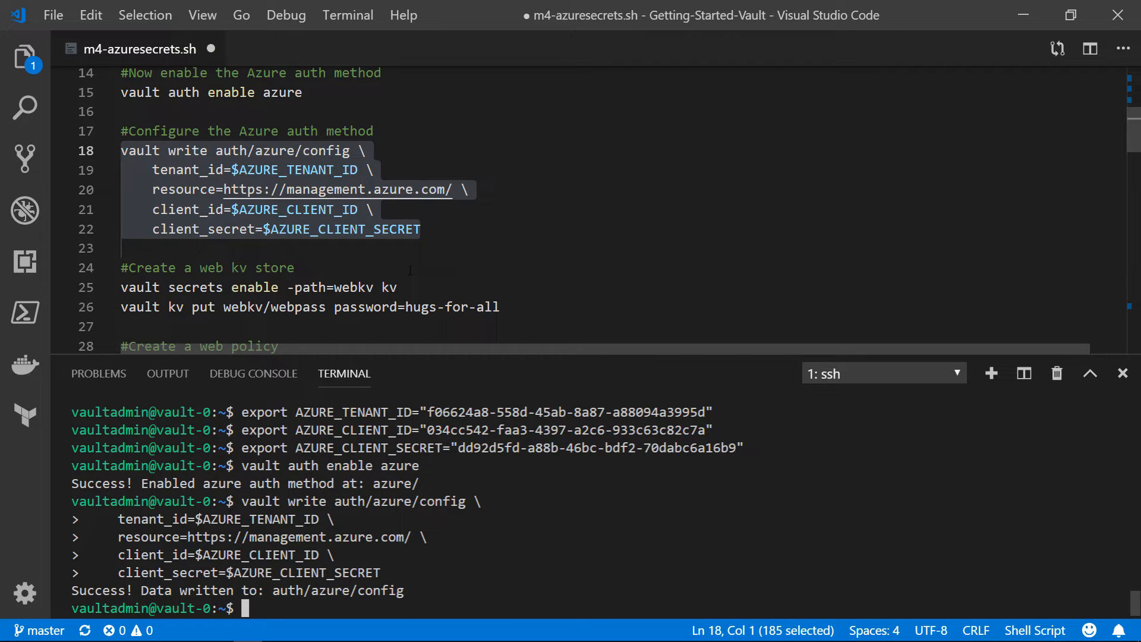
scroll(down, 3)
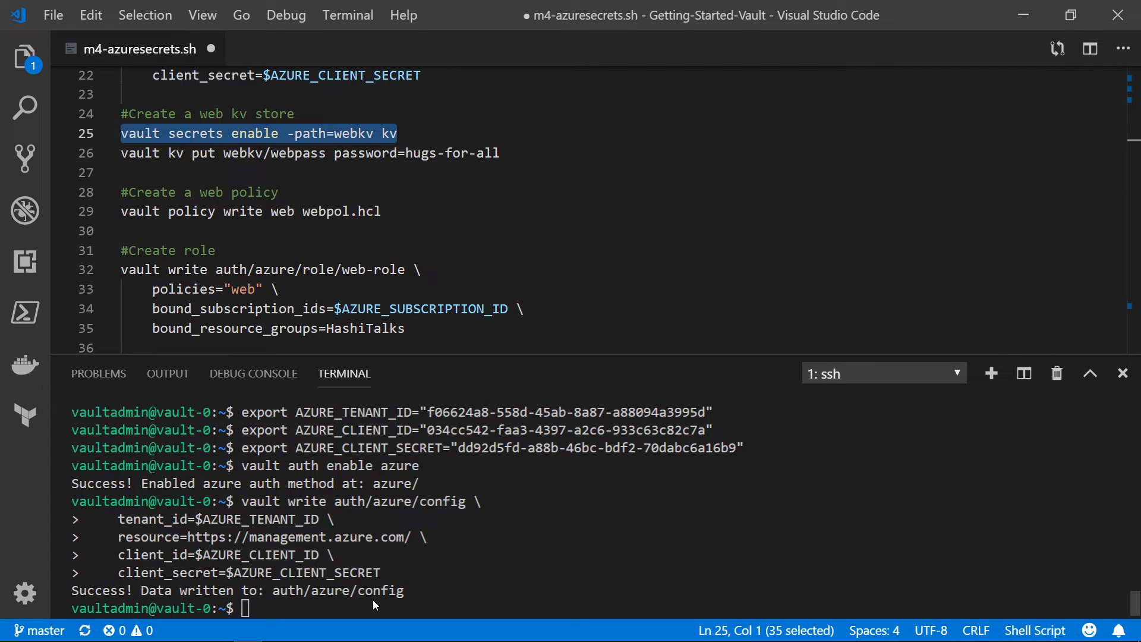
text(vault secrets enable -path=webkv kv)
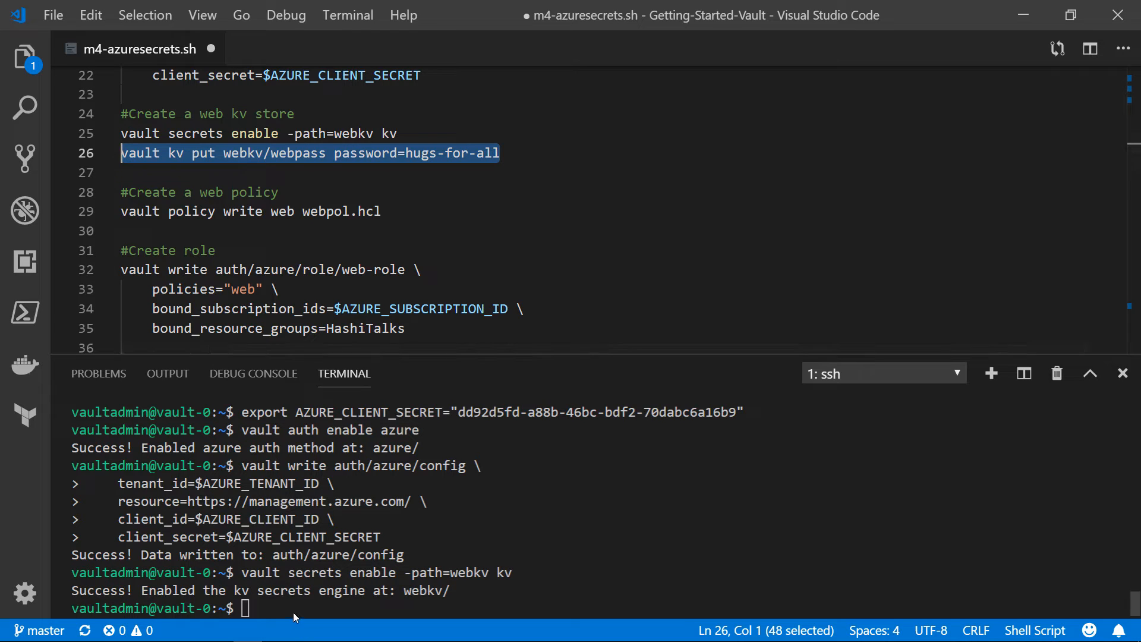
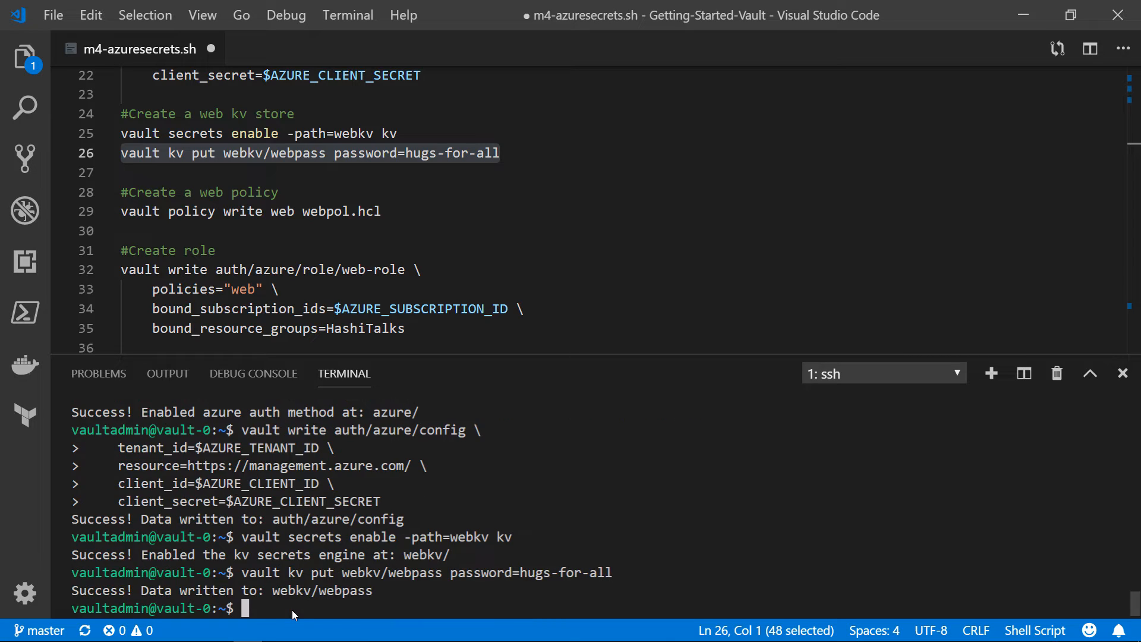
mouse_move(337, 608)
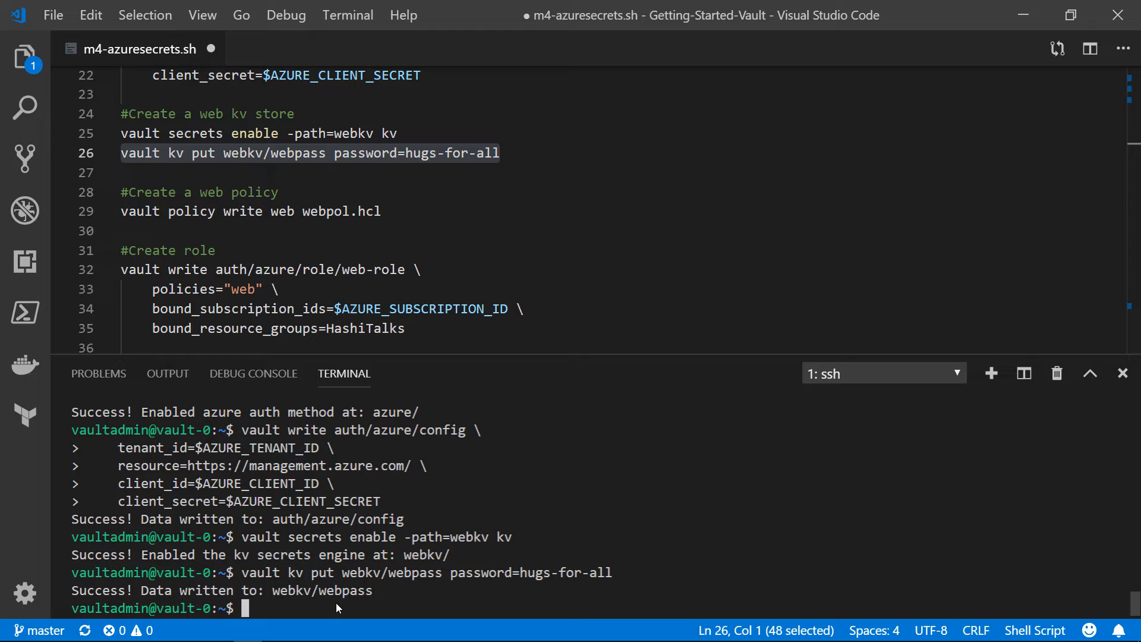
text(cat we)
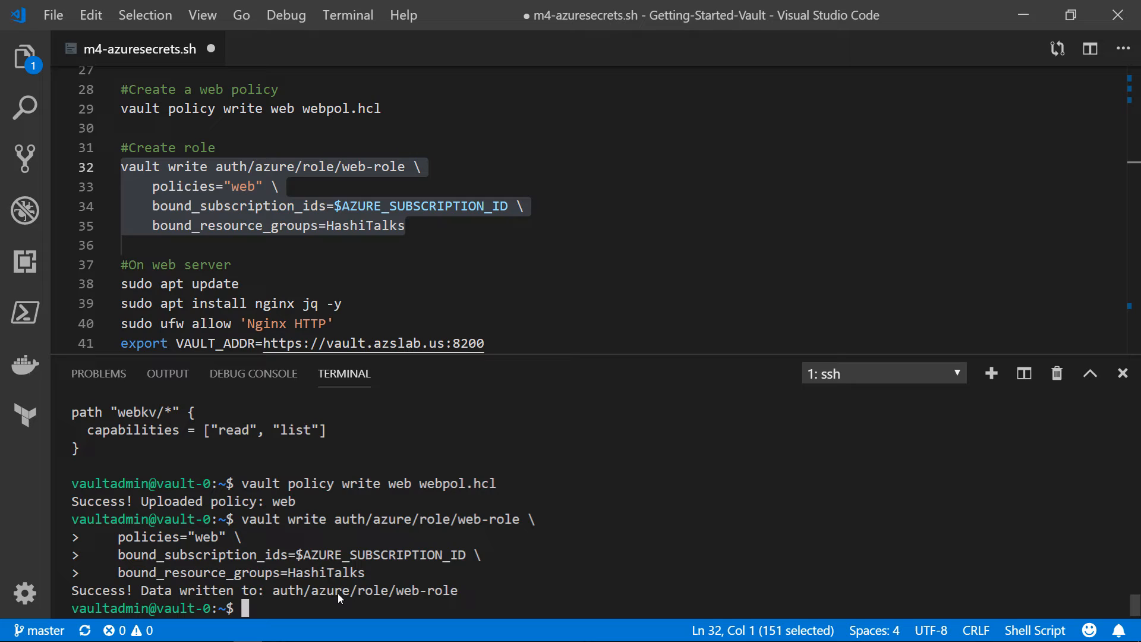
mouse_move(648, 509)
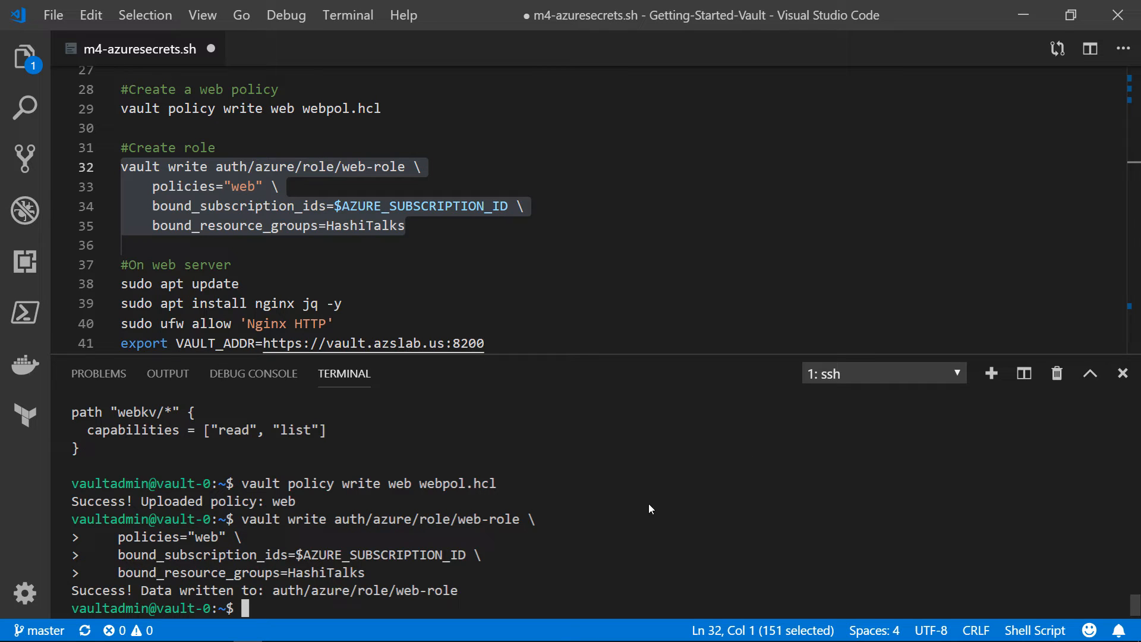
- Pick '2: ssh' from the integrated terminal's session dropdown
click(883, 373)
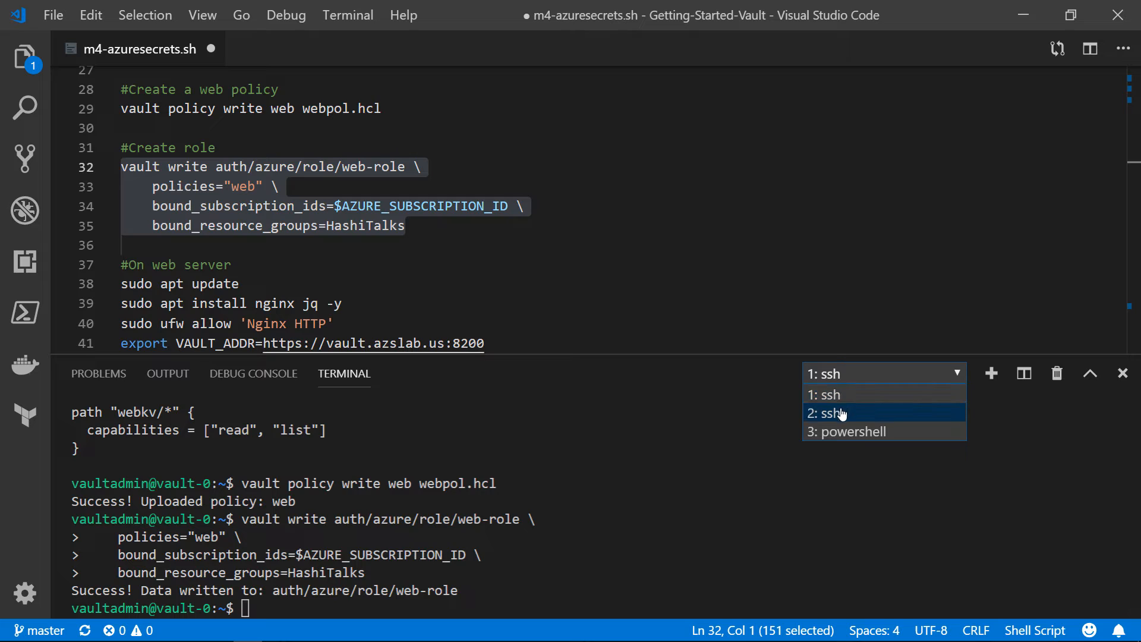
click(828, 412)
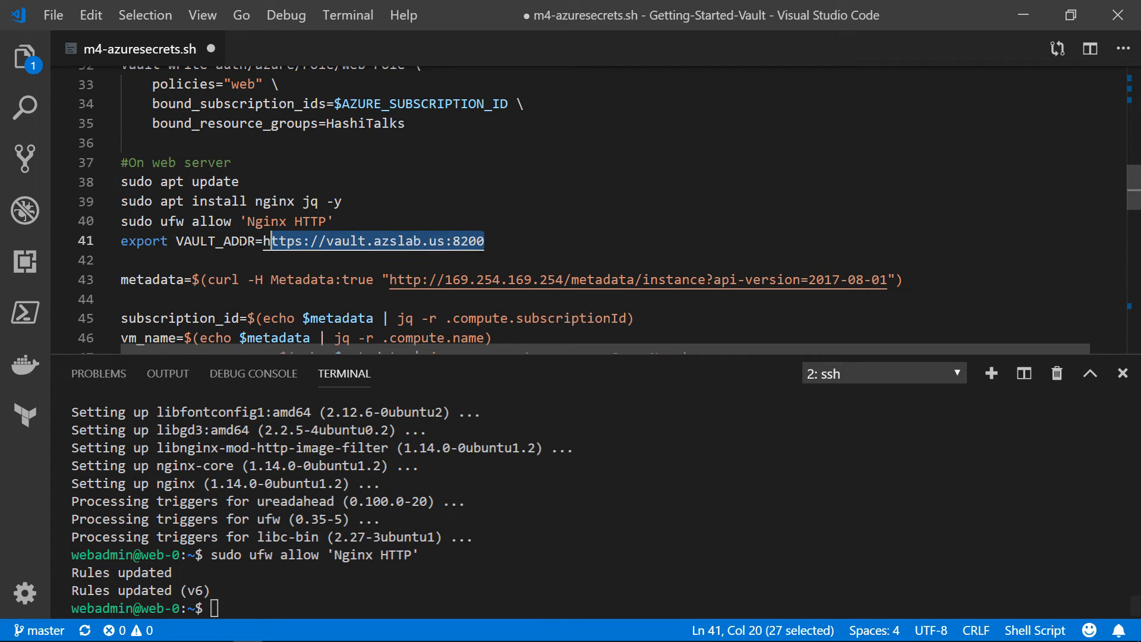
- Move to the start of the Vault URL line in the script
key(Home)
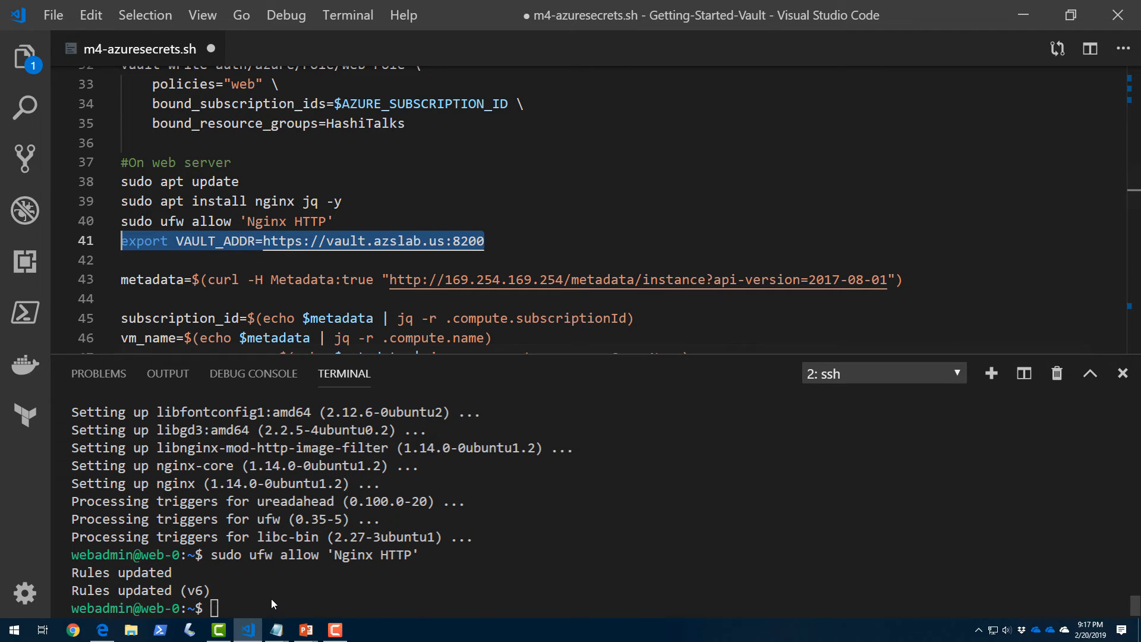
text(export VAULT_ADDR=https://vault.azslab.us:8200)
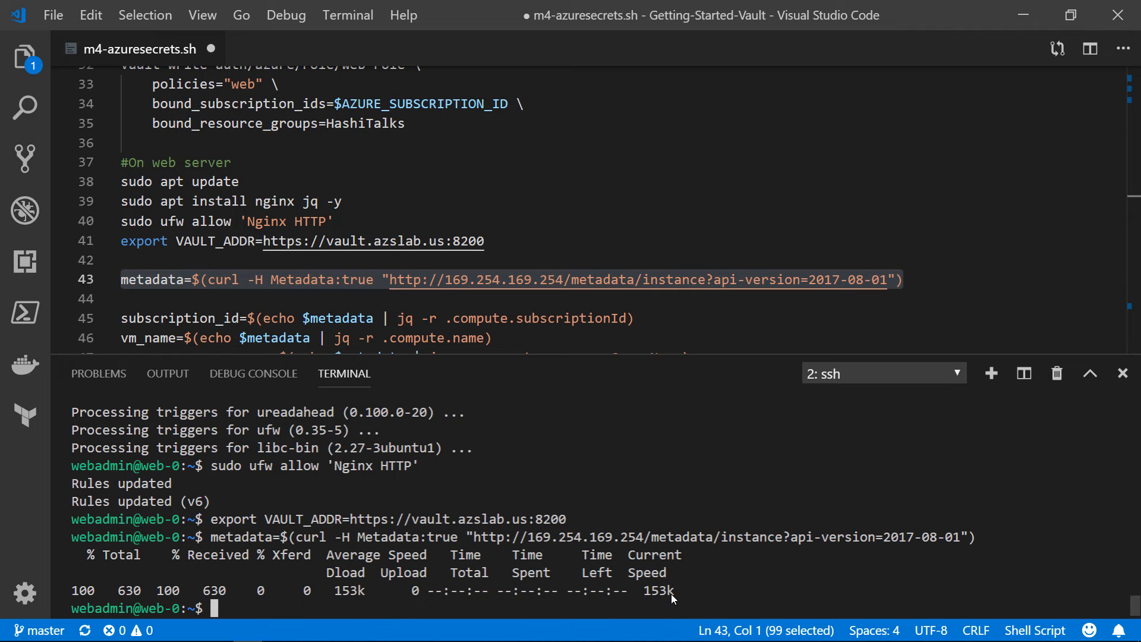
text(echo #)
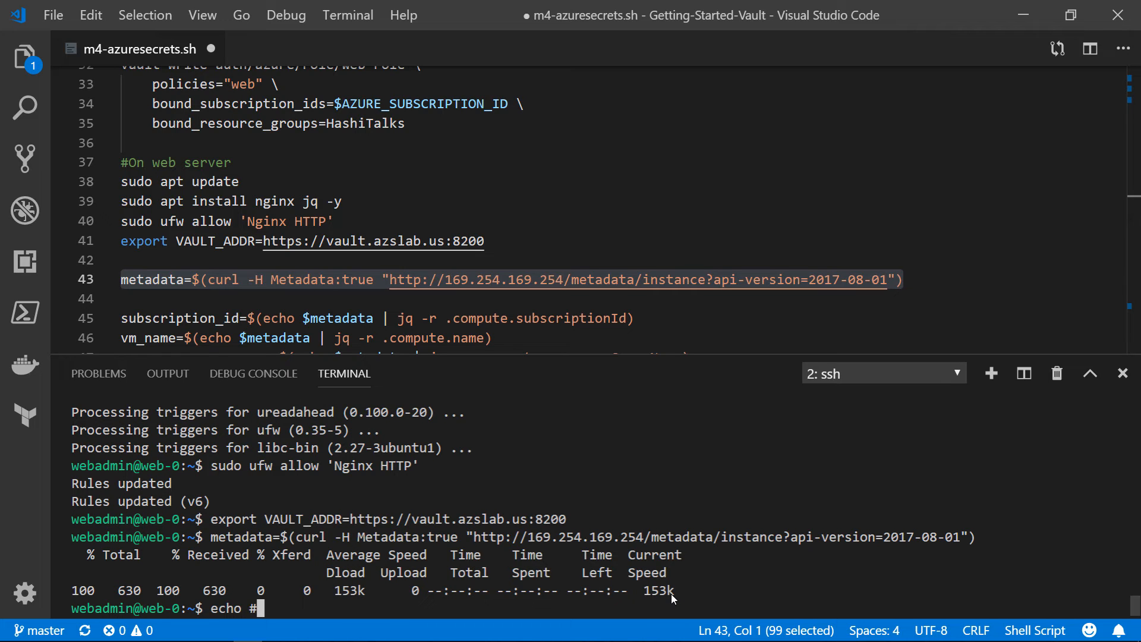
text($me)
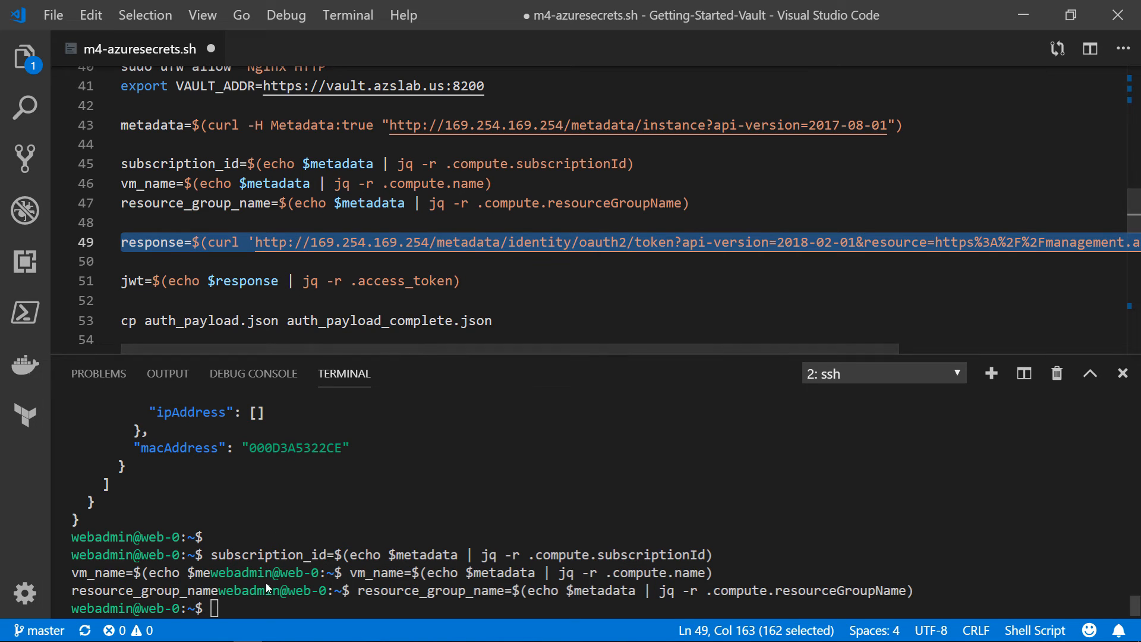
- Request the managed identity token, echo $response, and save its access_token into jwt
key(enter)
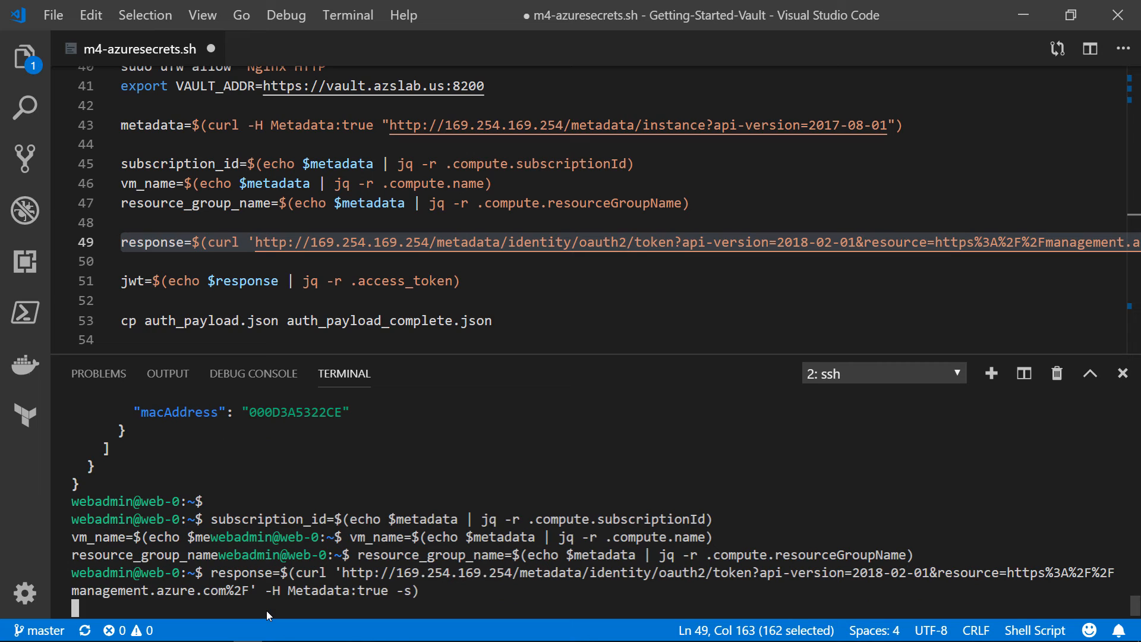
text(echo)
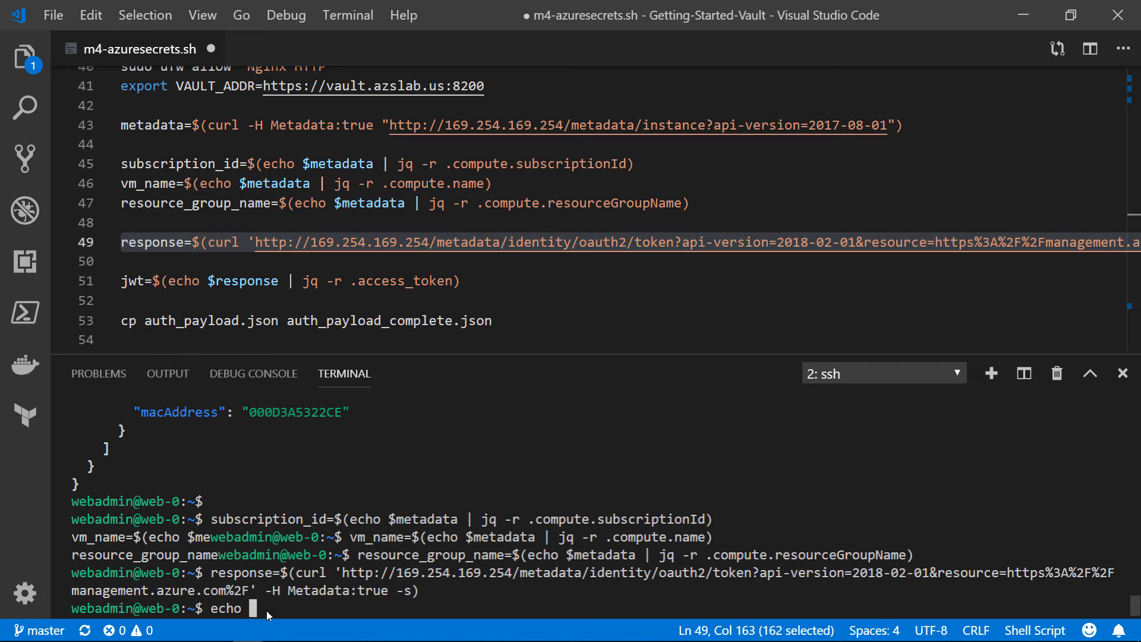
text($resp)
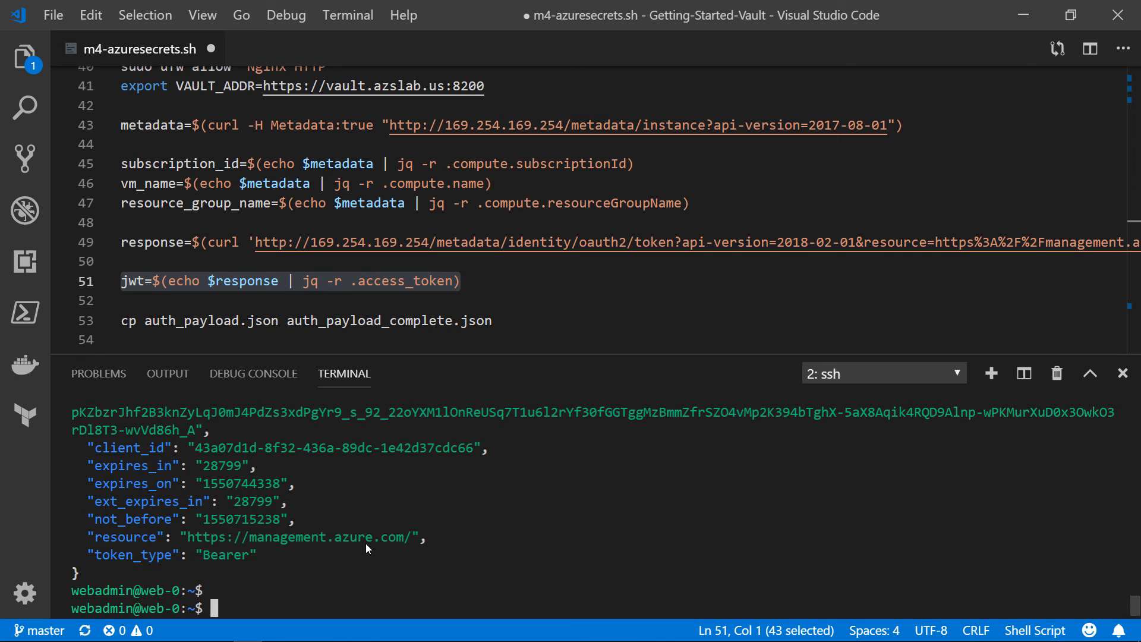
text(jwt=$(echo $response | jq -r .access_token))
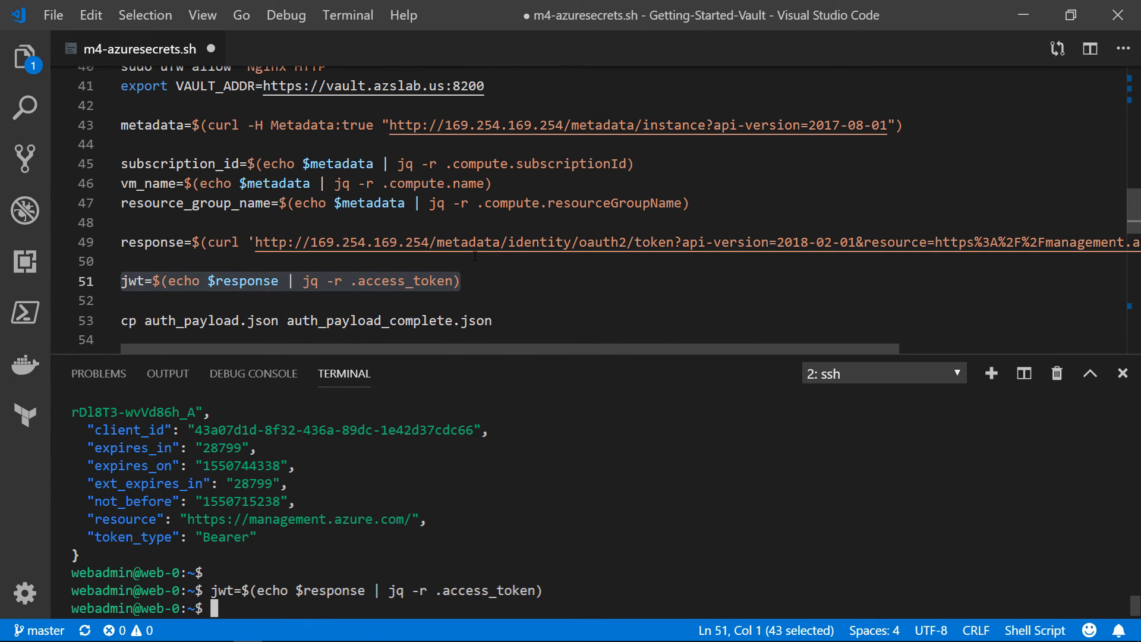
scroll(down, 3)
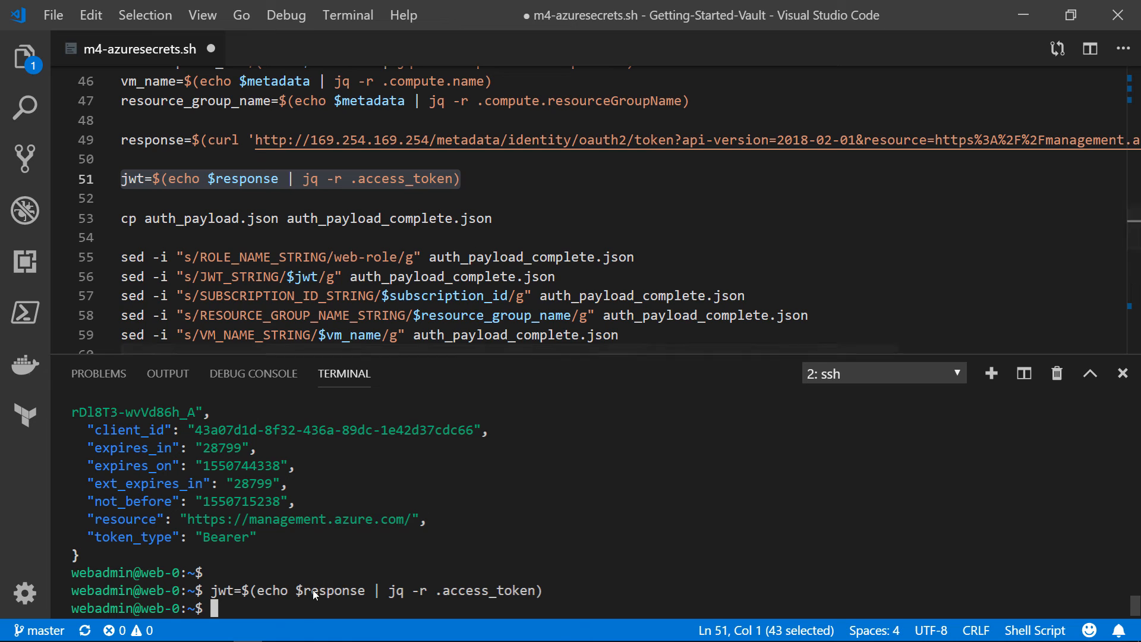
- List the files on web-0 and display the auth_payload.json template
text(ls)
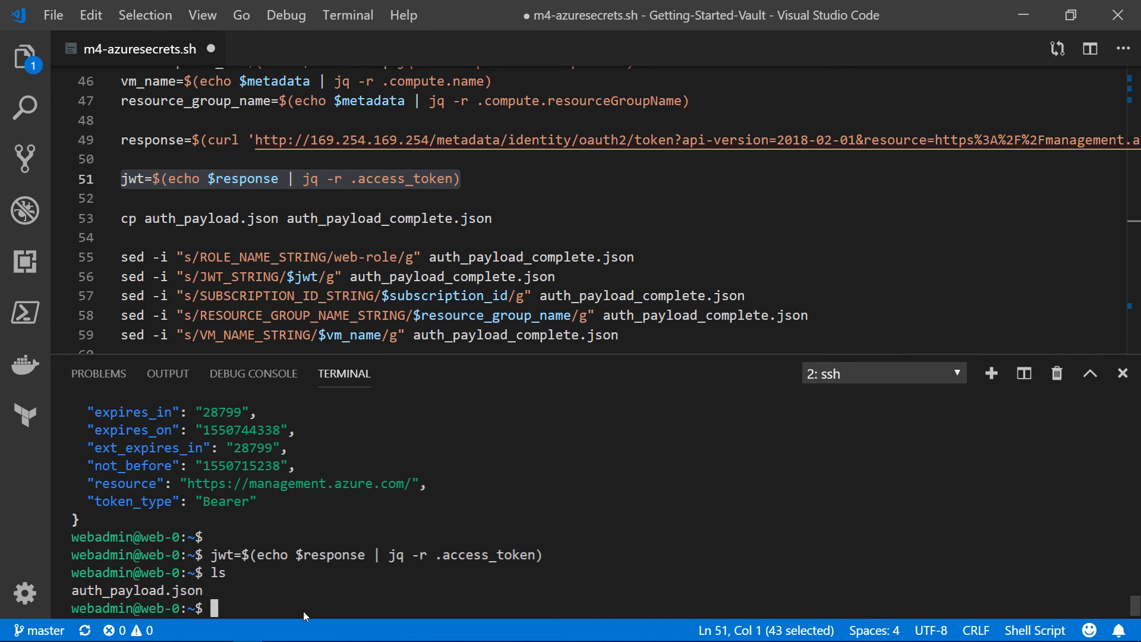
text(cat auth_payload.json)
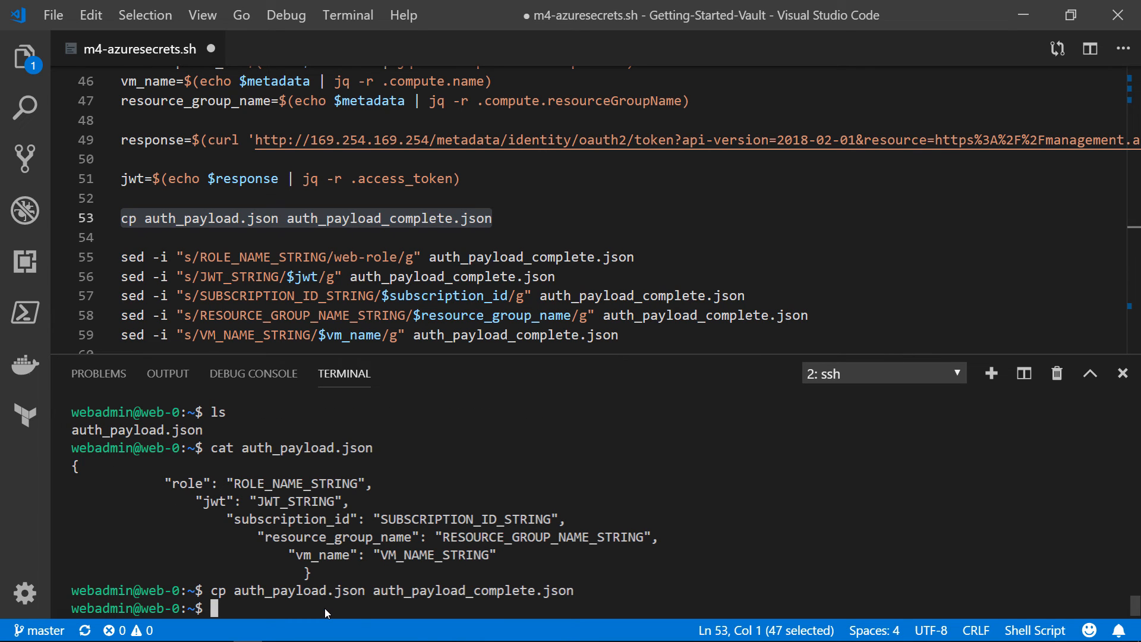
scroll(down, 3)
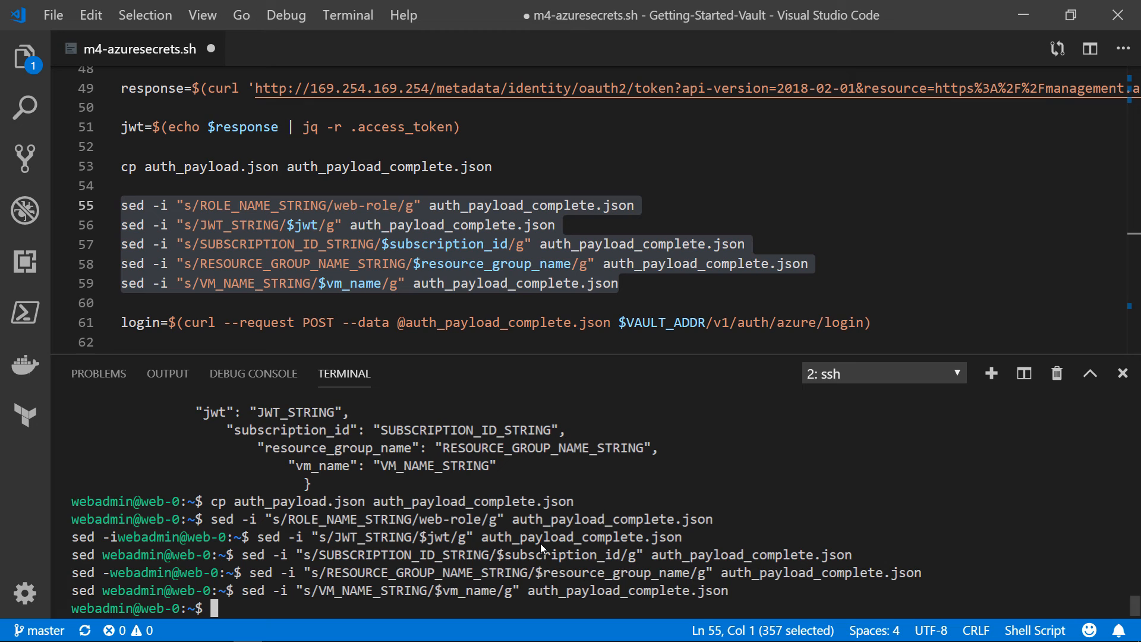
- Run the Vault Azure login curl request and echo $login to show the web-role token
click(881, 323)
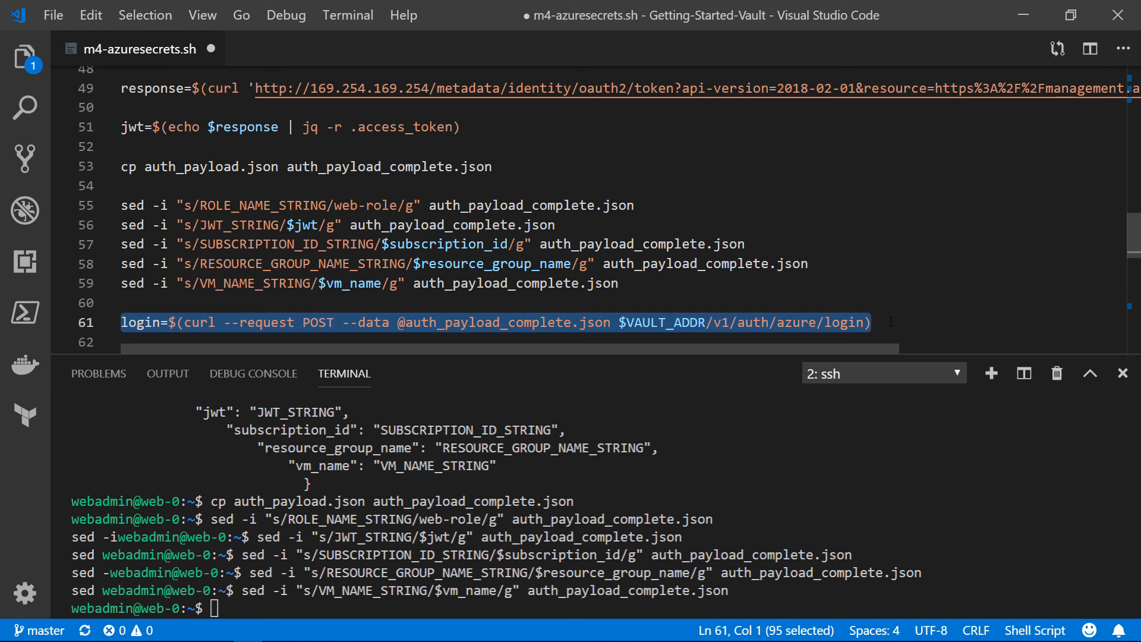
key(Return)
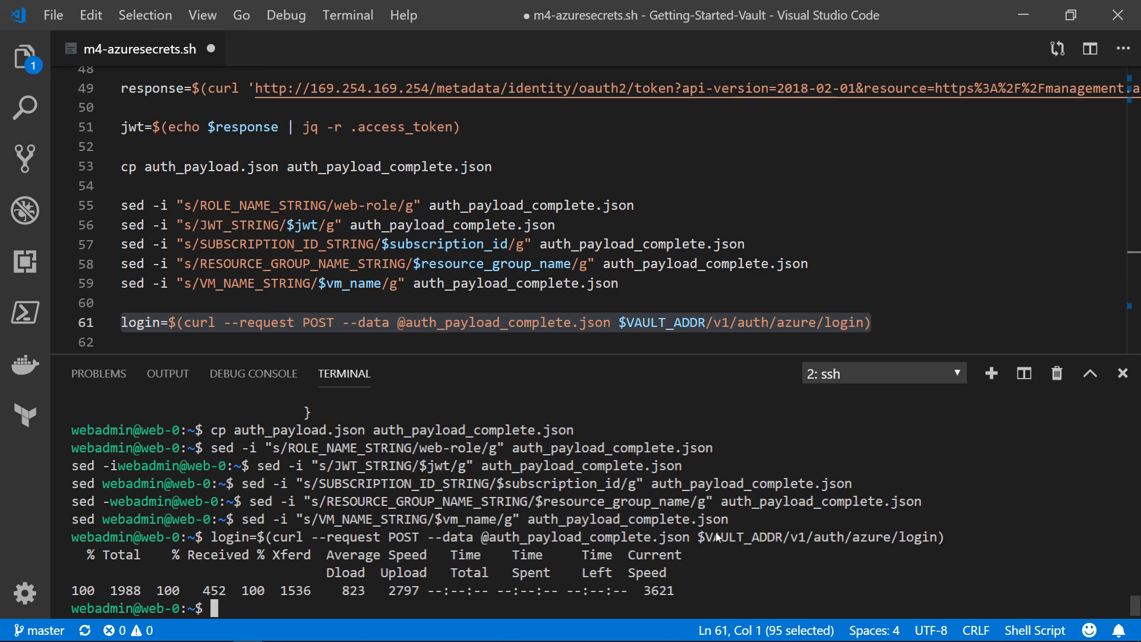
text(echo $l)
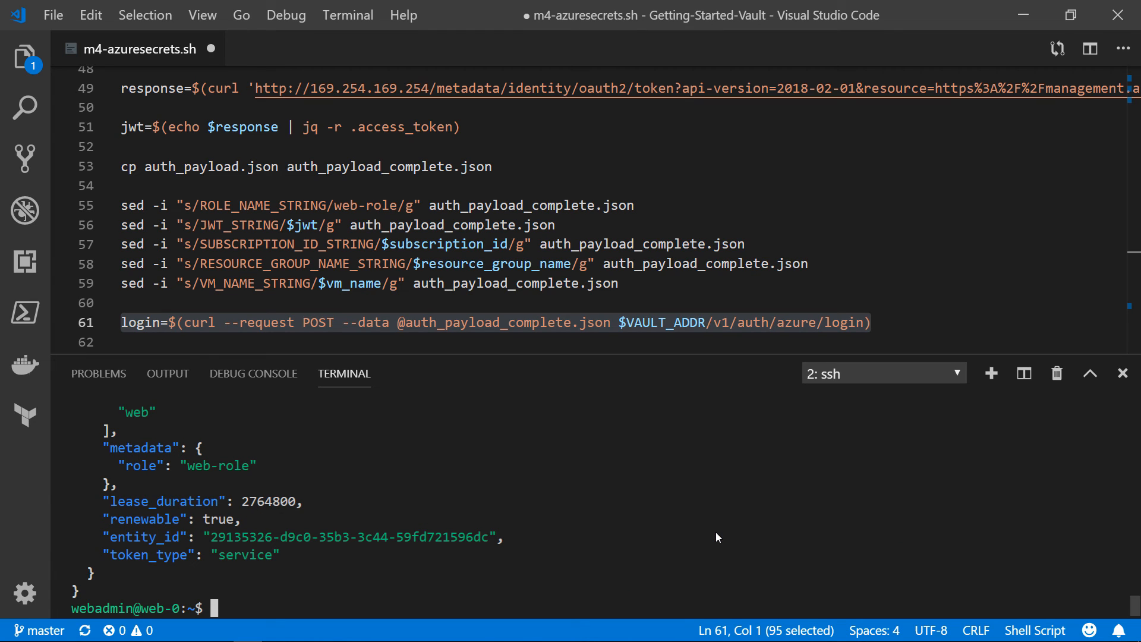
mouse_move(458, 460)
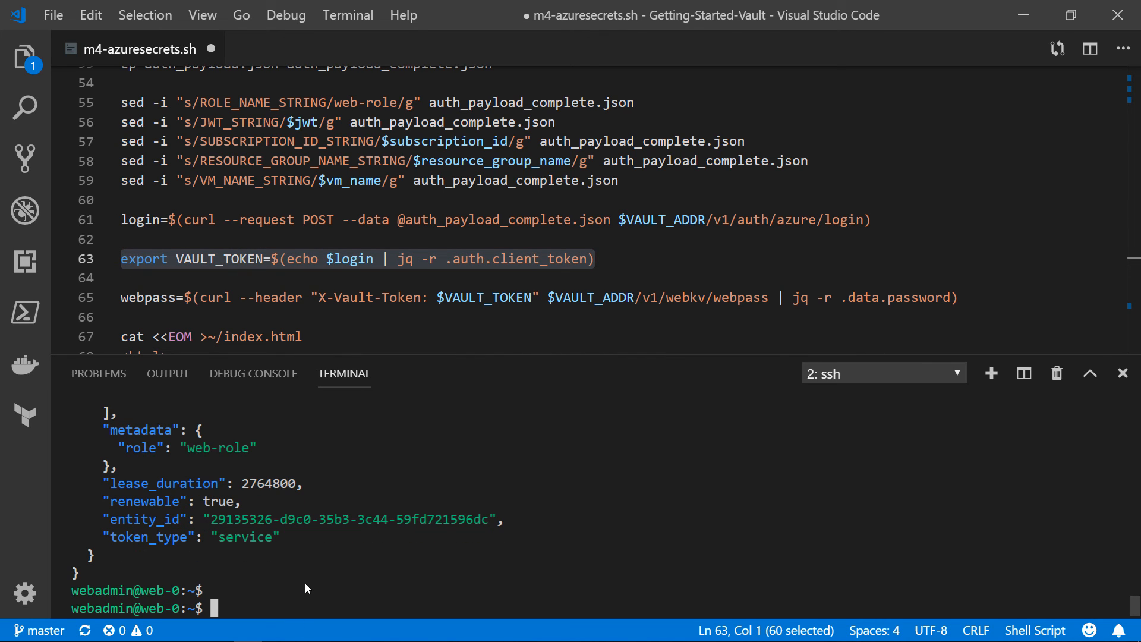
- Export VAULT_TOKEN from $login's client_token via jq, then echo $webpass
text(export VAULT_TOKEN=$(echo $login | jq -r .auth.client_token))
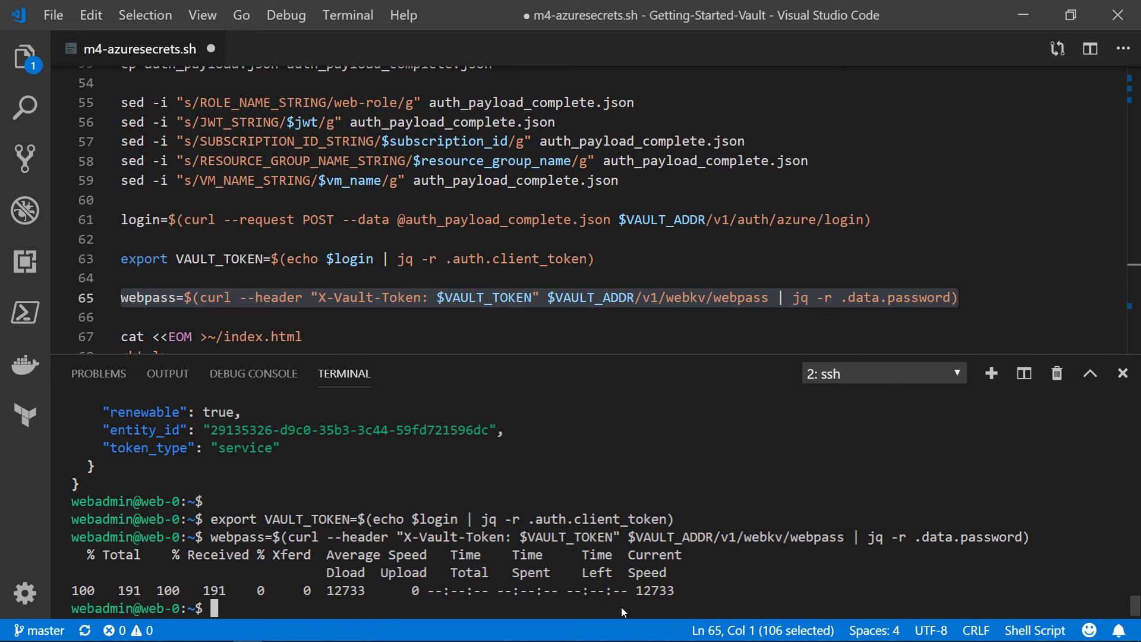
text(echo)
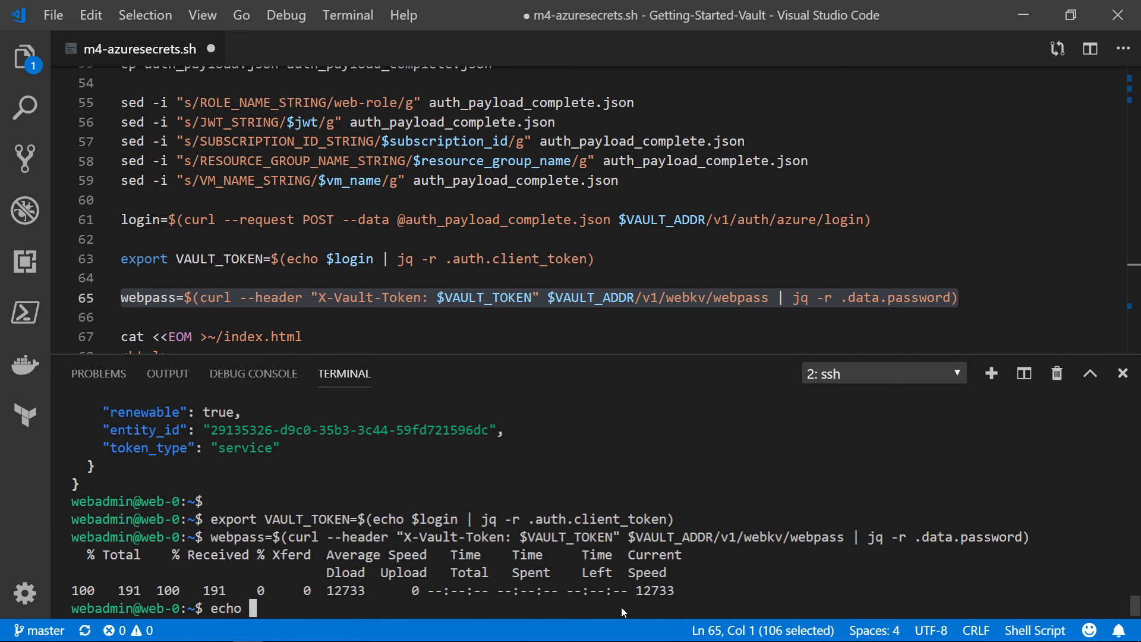
text($webpass)
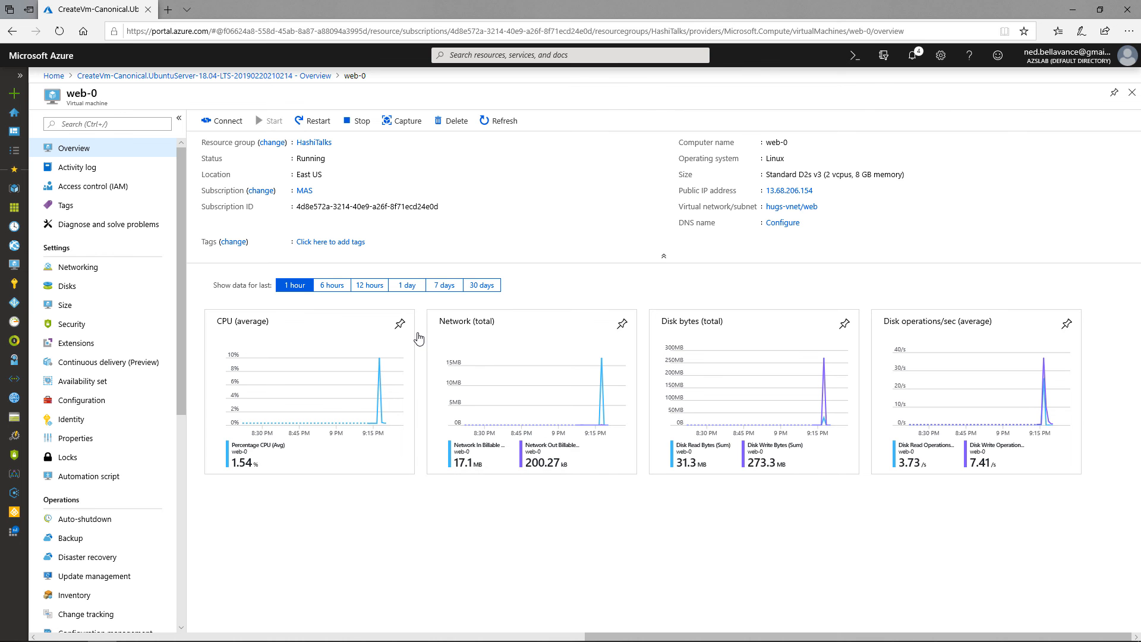
mouse_move(792, 206)
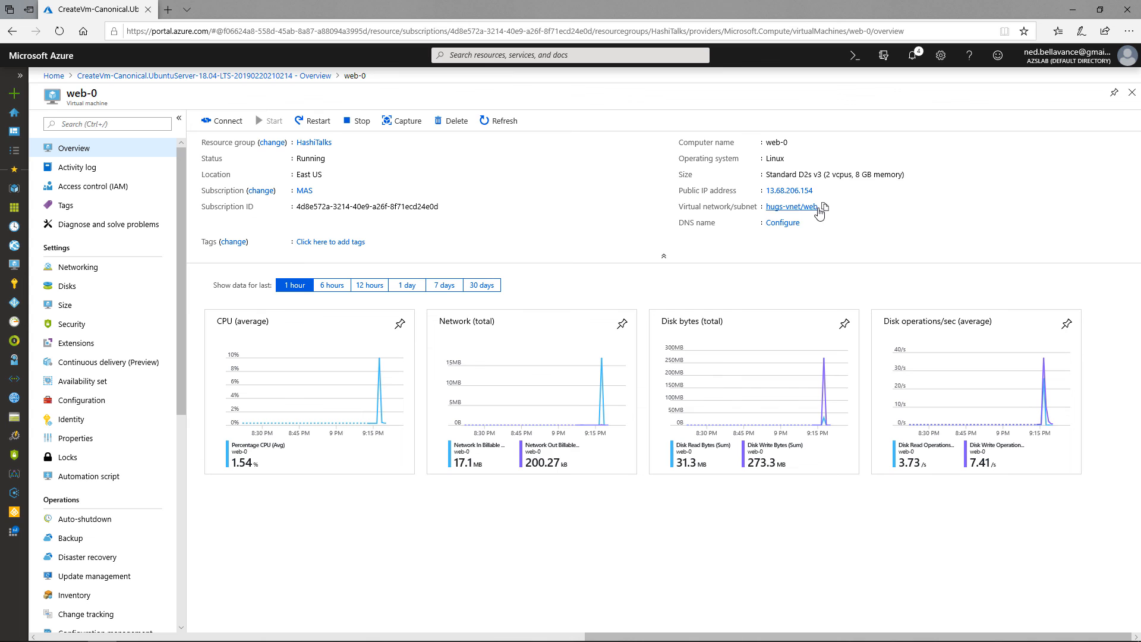
- Note web-0's public IP 13.68.206.154 and open a blank browser tab
click(820, 191)
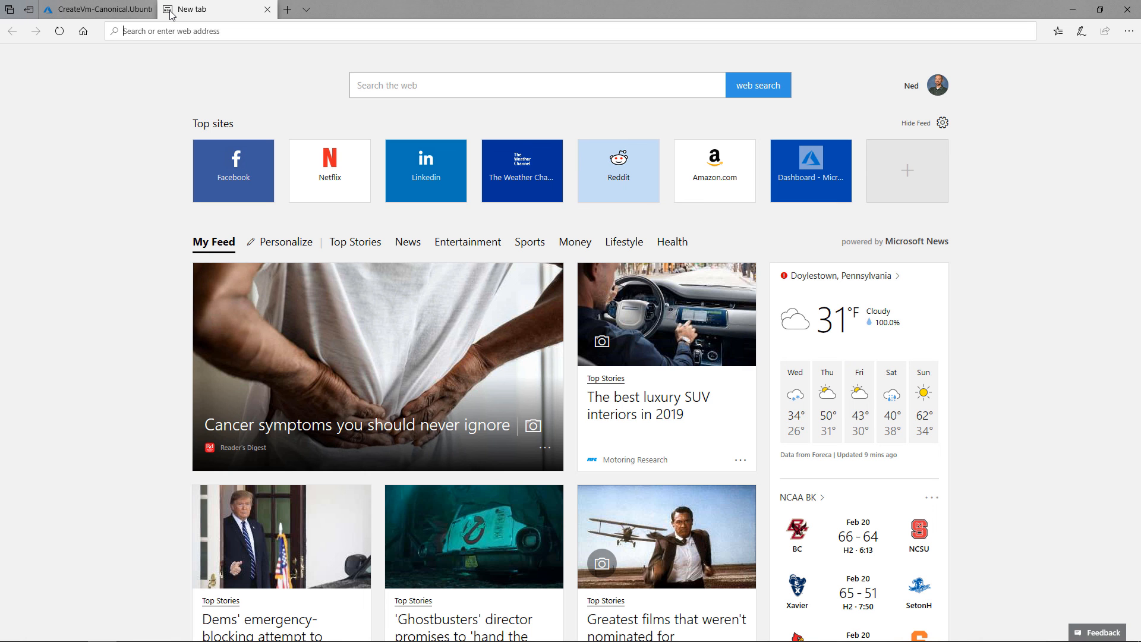
text(http://hugs.azslab.us/)
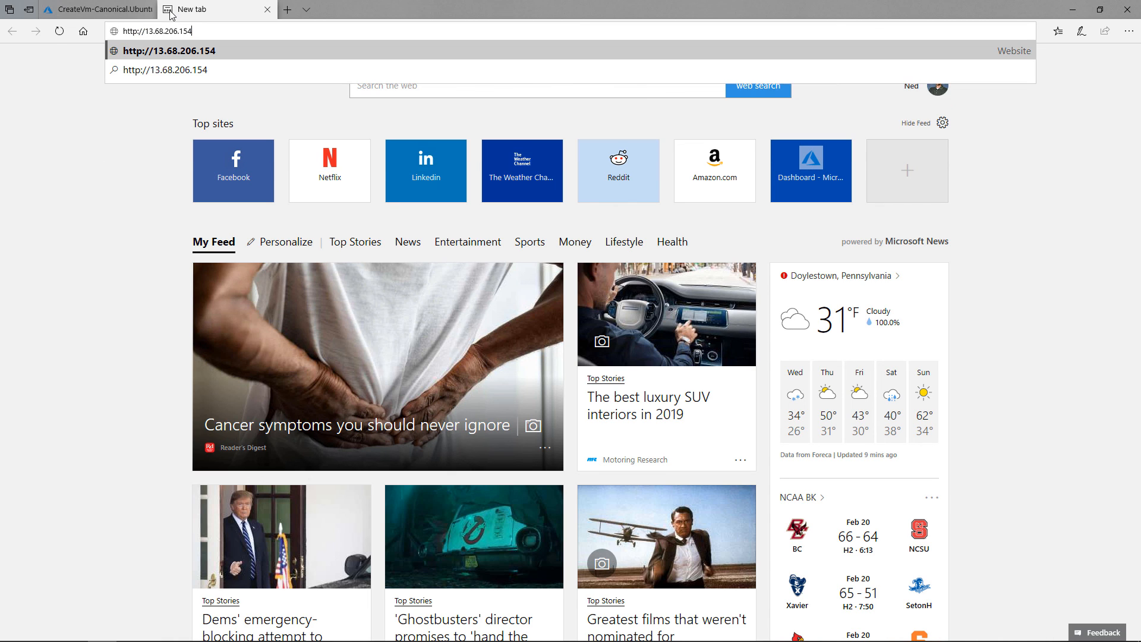
key(Enter)
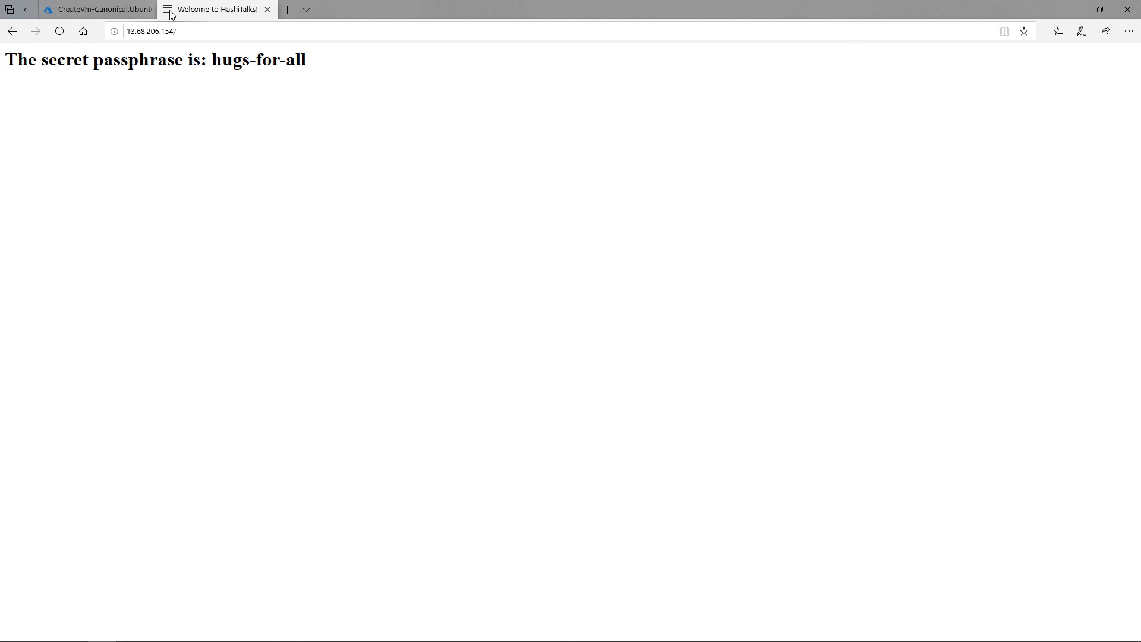